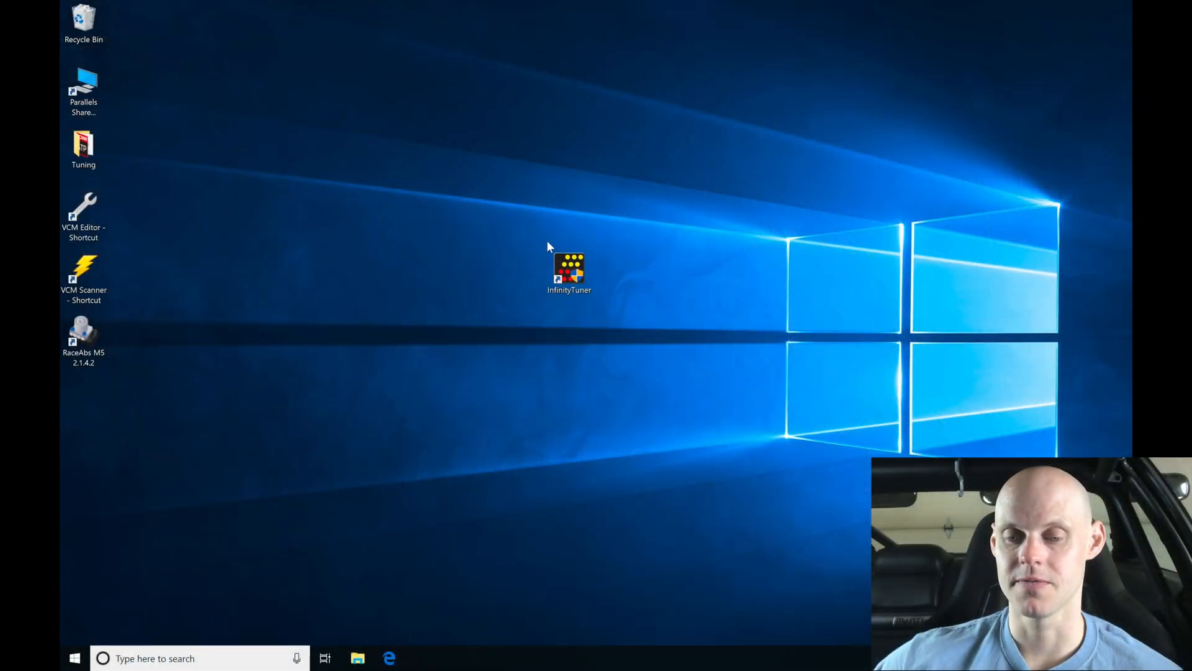
- Launch InfinityTuner from the desktop shortcut and approve the User Account Control prompt
double_click(569, 268)
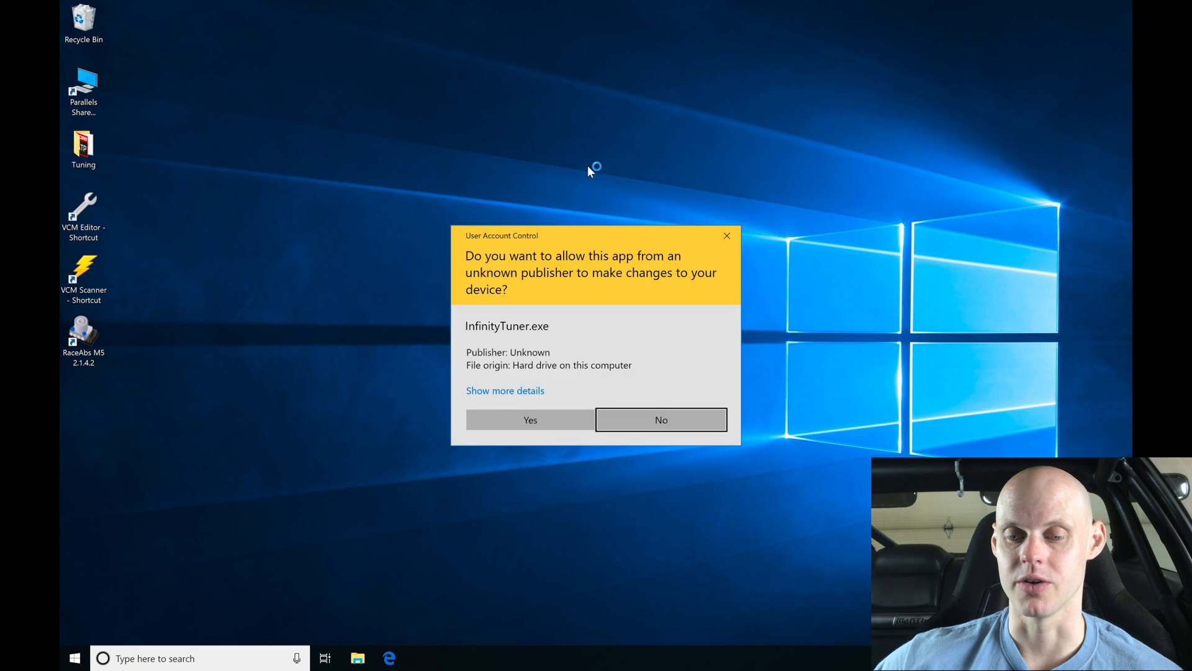
mouse_move(530, 420)
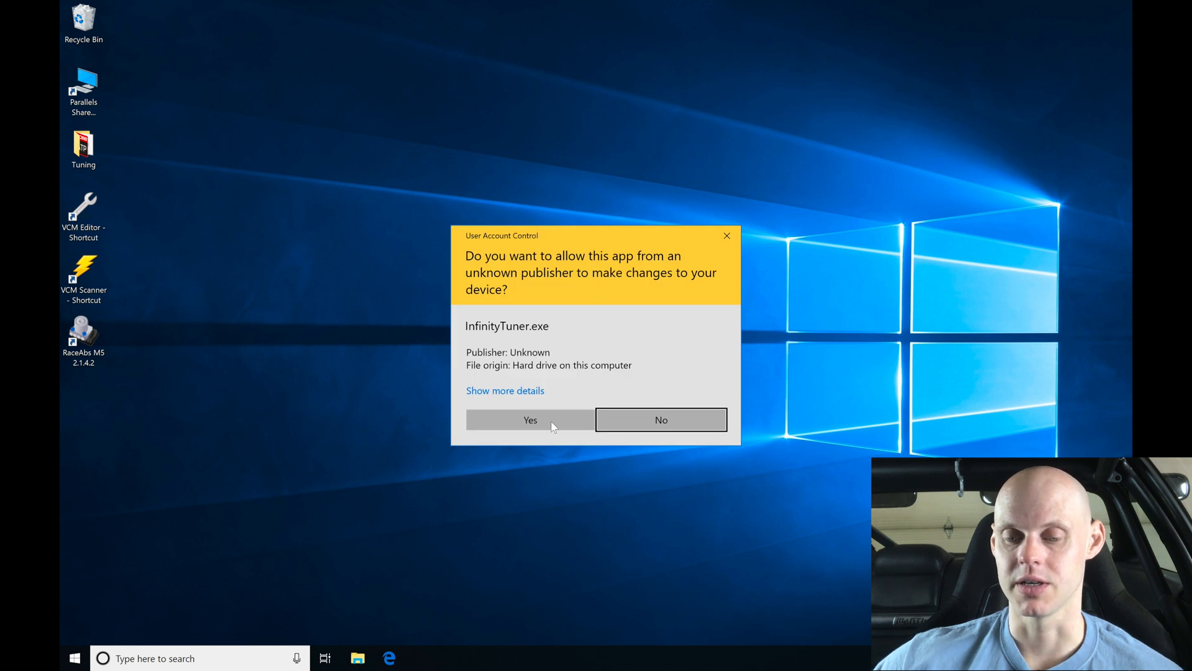
left_click(530, 419)
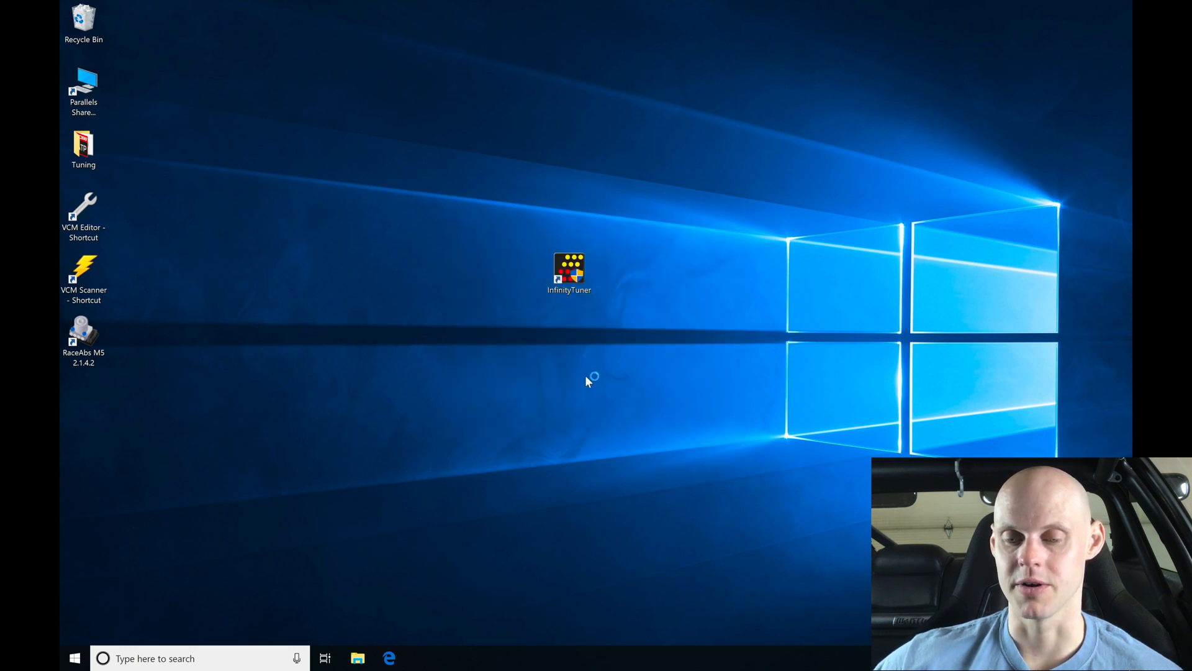
double_click(569, 270)
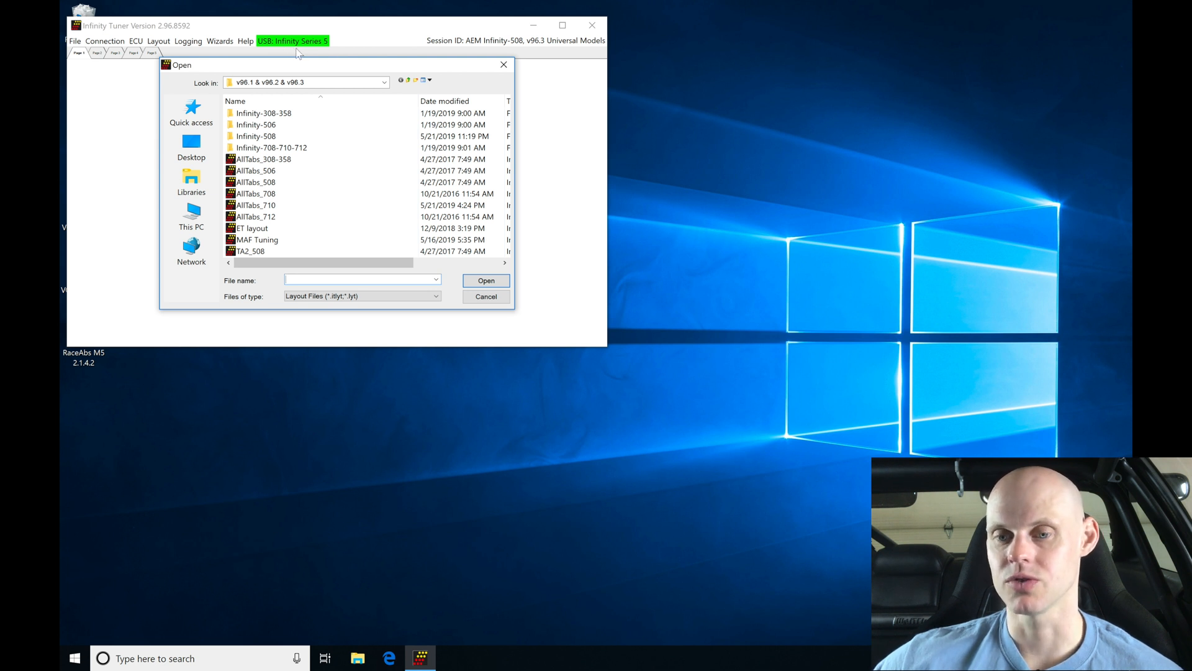
mouse_move(540, 49)
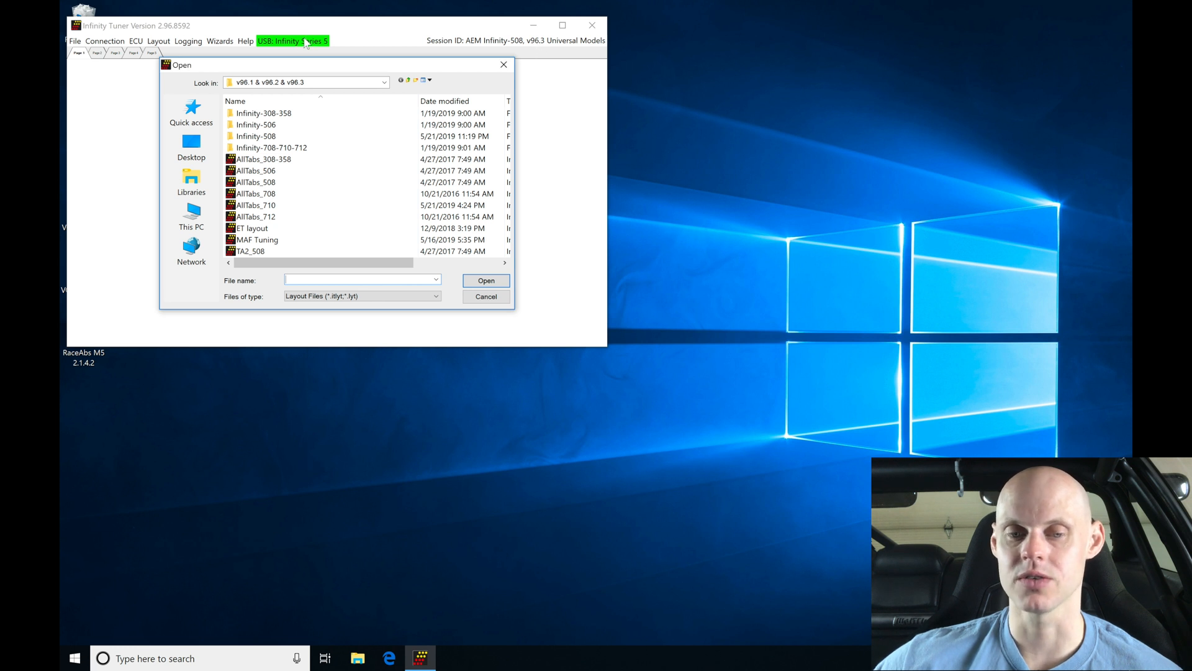
mouse_move(311, 52)
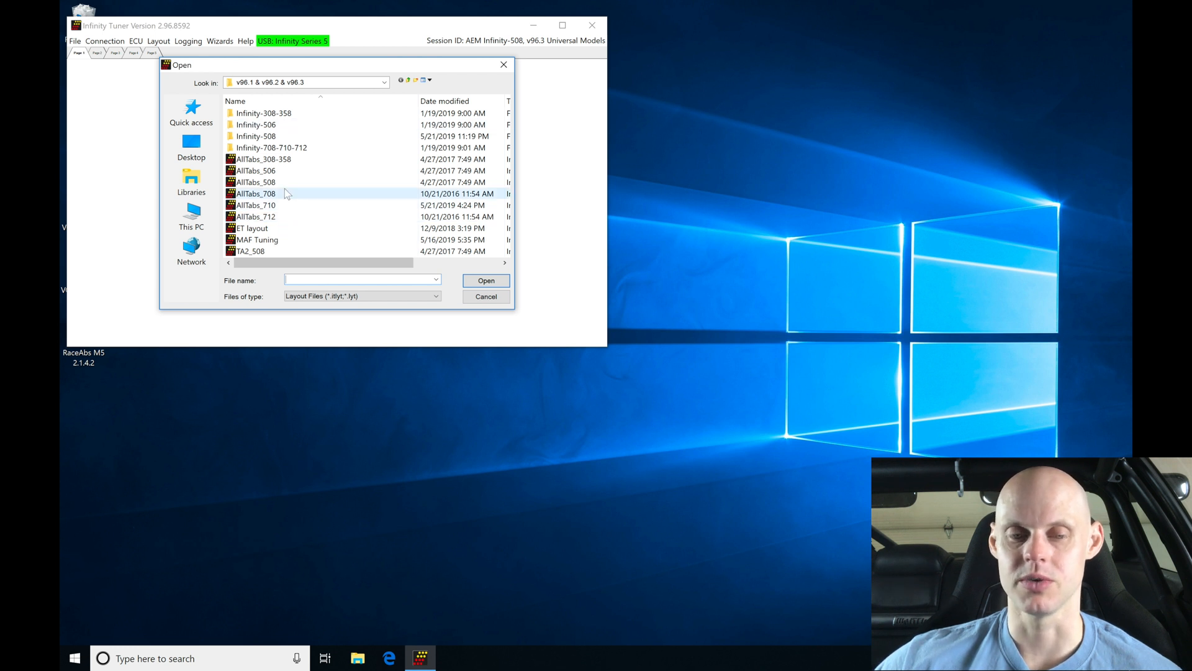
- Choose the AllTabs_710 layout file in the Open dialog and load it
left_click(256, 136)
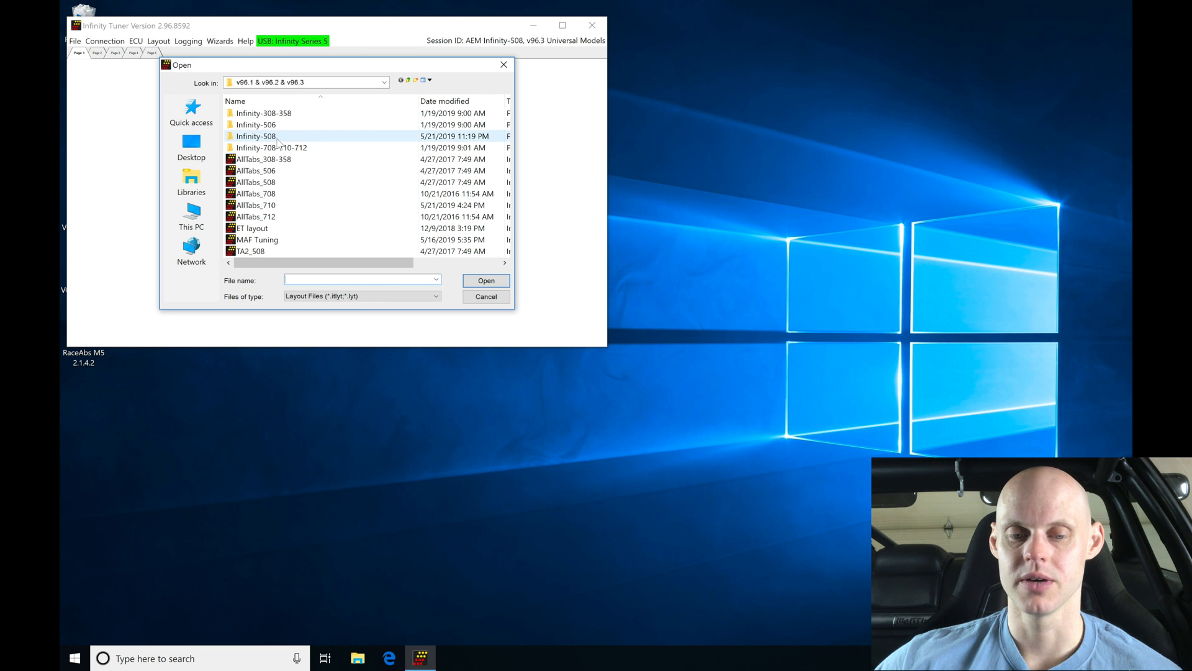
left_click(256, 205)
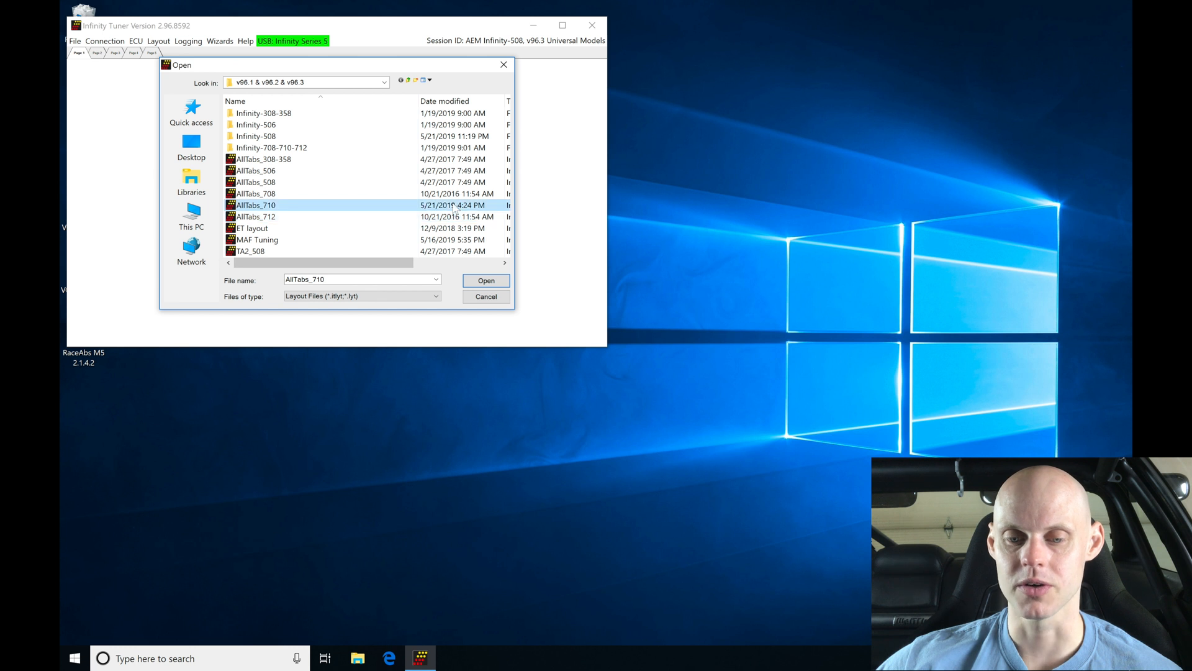
left_click(486, 281)
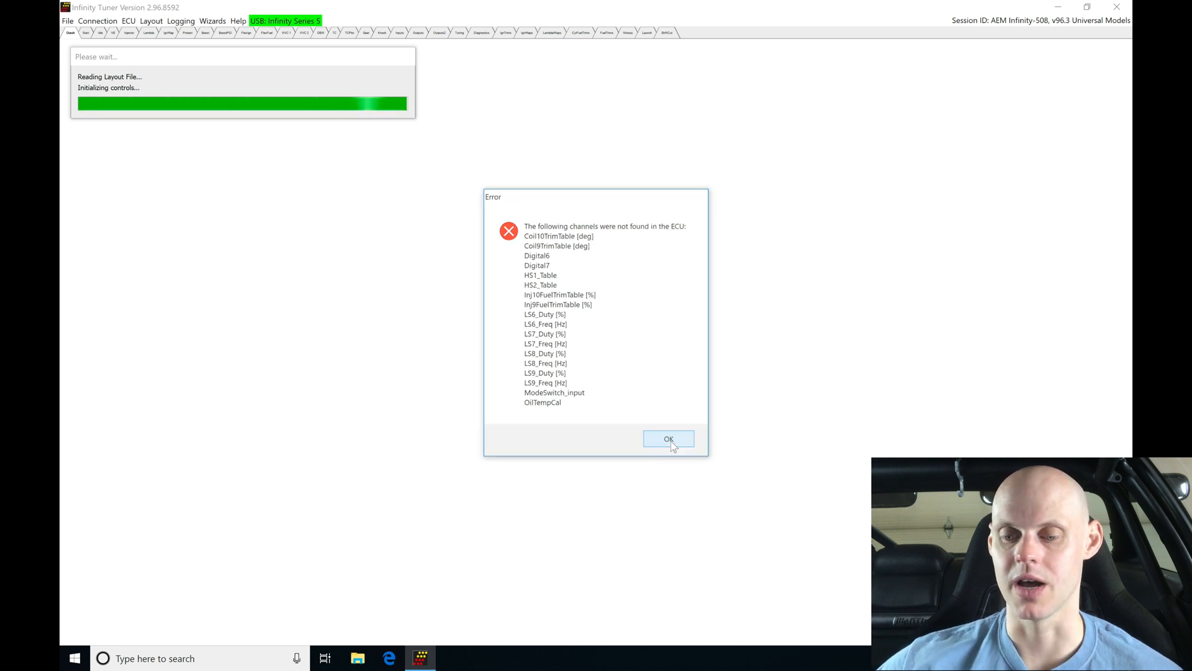
- Dismiss the channels-not-found error so the AllTabs_710 gauge page shows
left_click(668, 439)
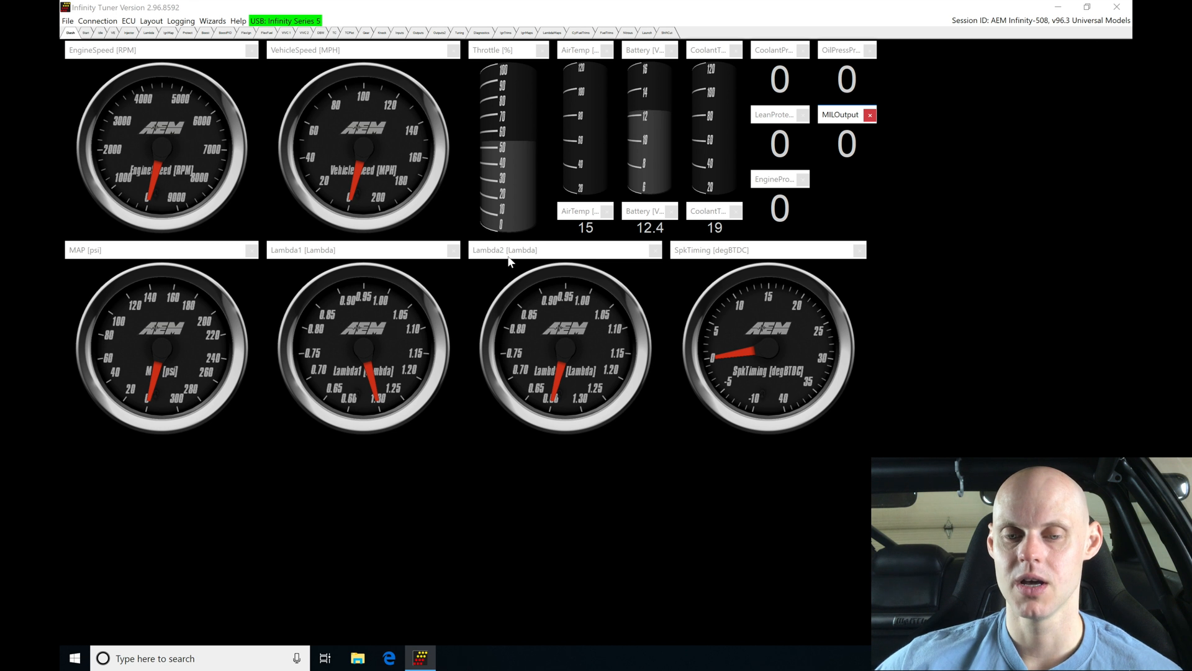
mouse_move(319, 194)
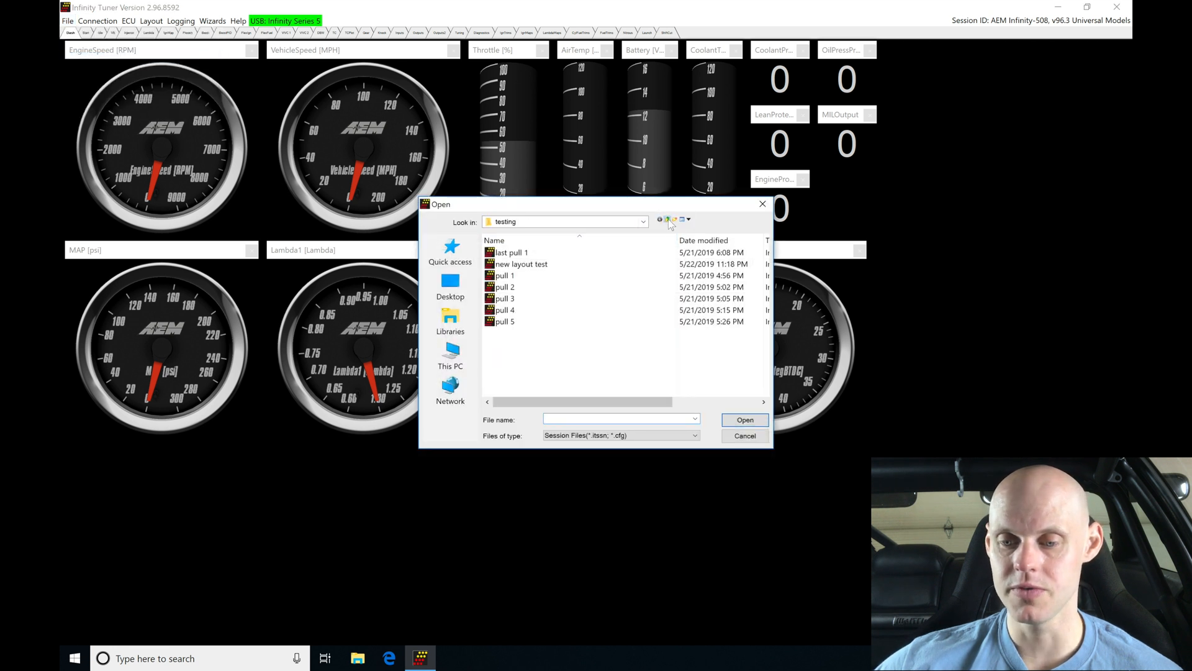
- Navigate the session browser up one level to the Base Sessions folder
left_click(673, 221)
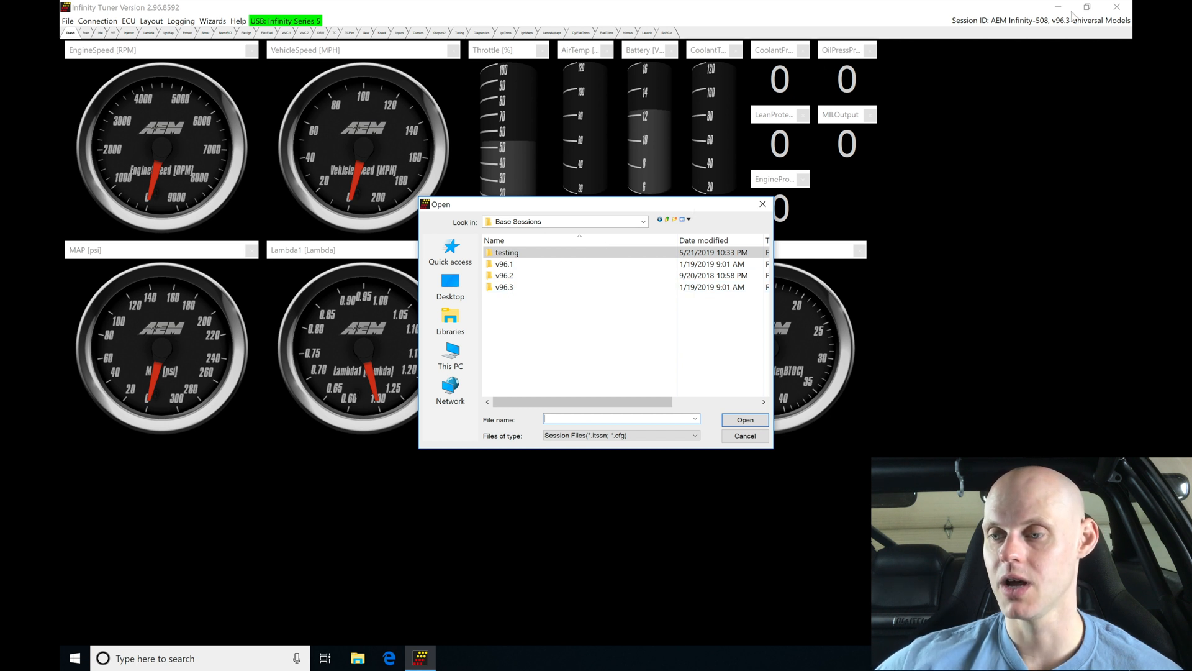
mouse_move(1071, 21)
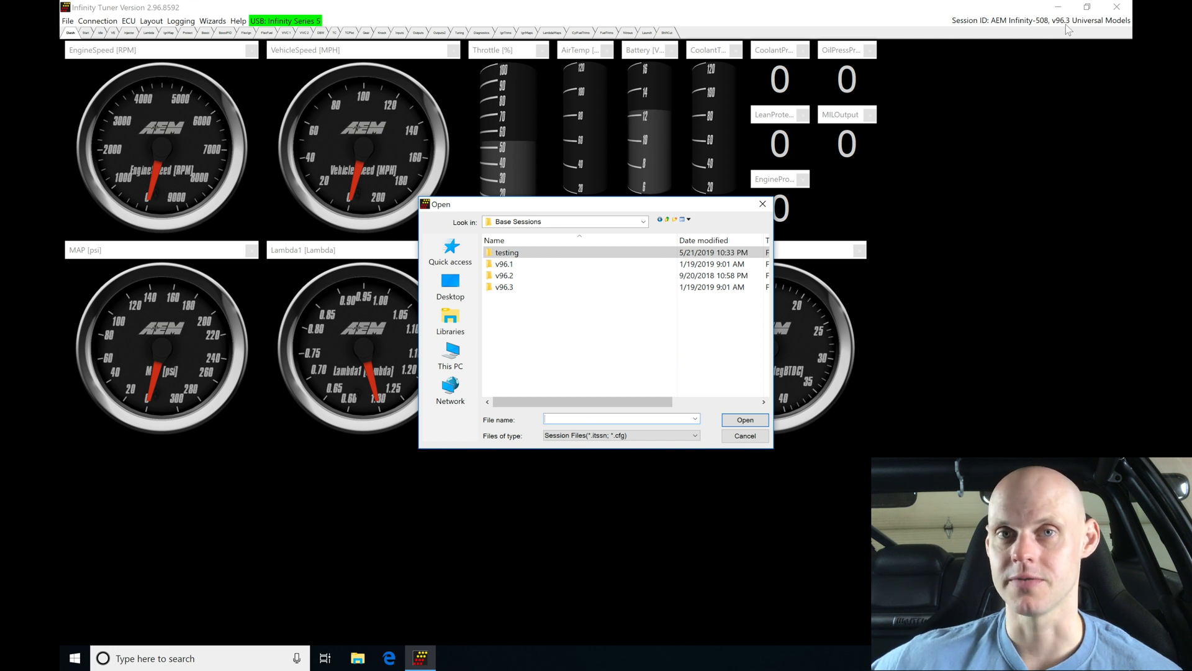
mouse_move(616, 245)
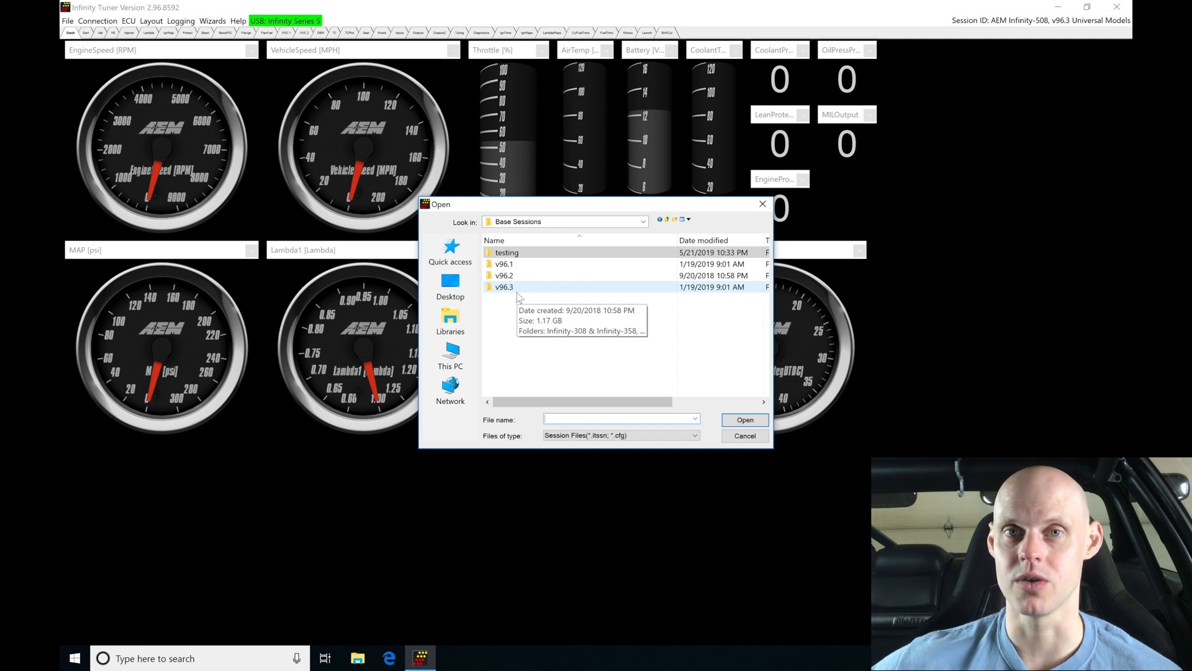
mouse_move(523, 287)
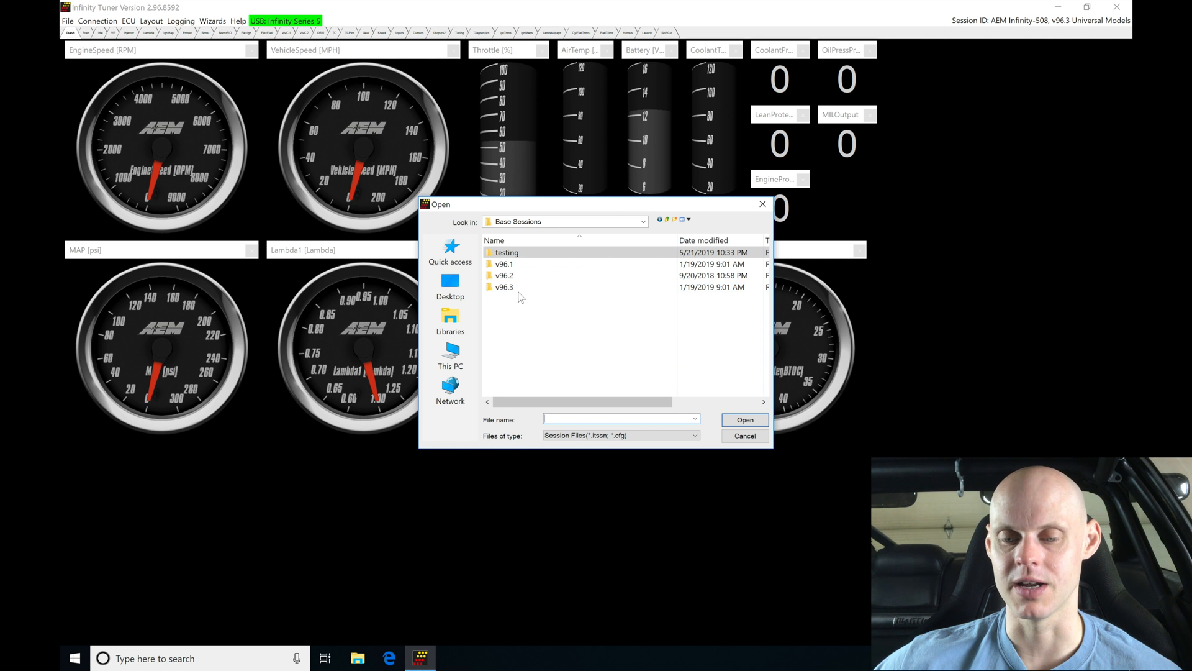
- Browse into v96.3 and then the Infinity-506 & Infinity-508 base sessions folder
double_click(503, 287)
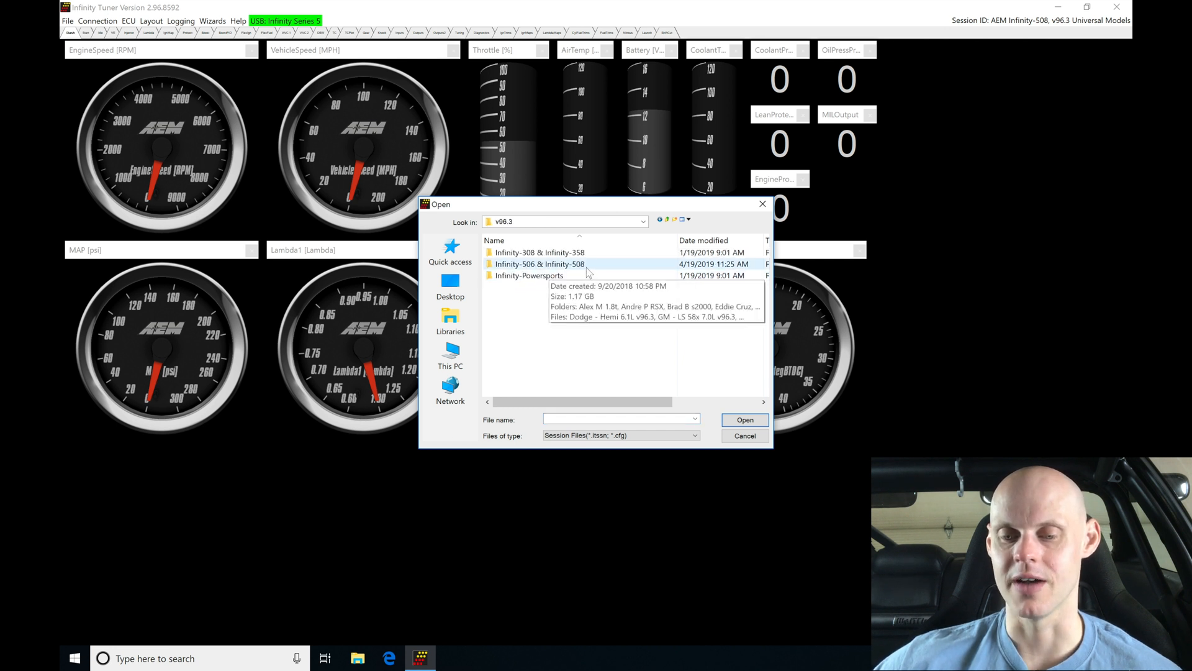
double_click(540, 263)
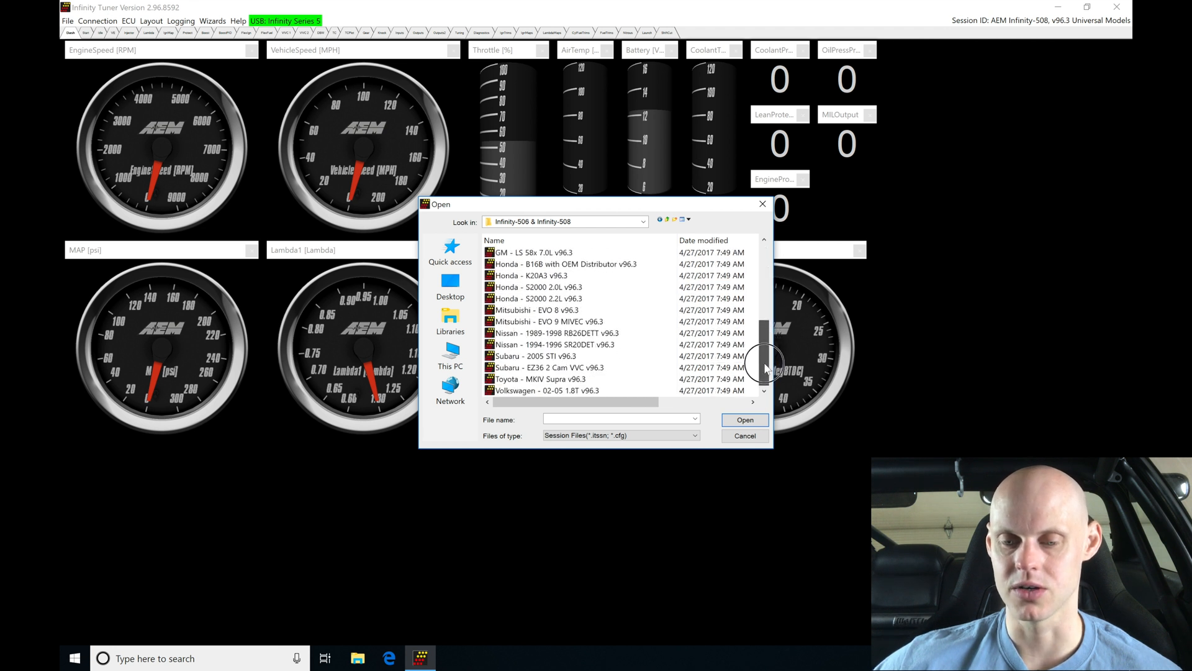
mouse_move(554, 276)
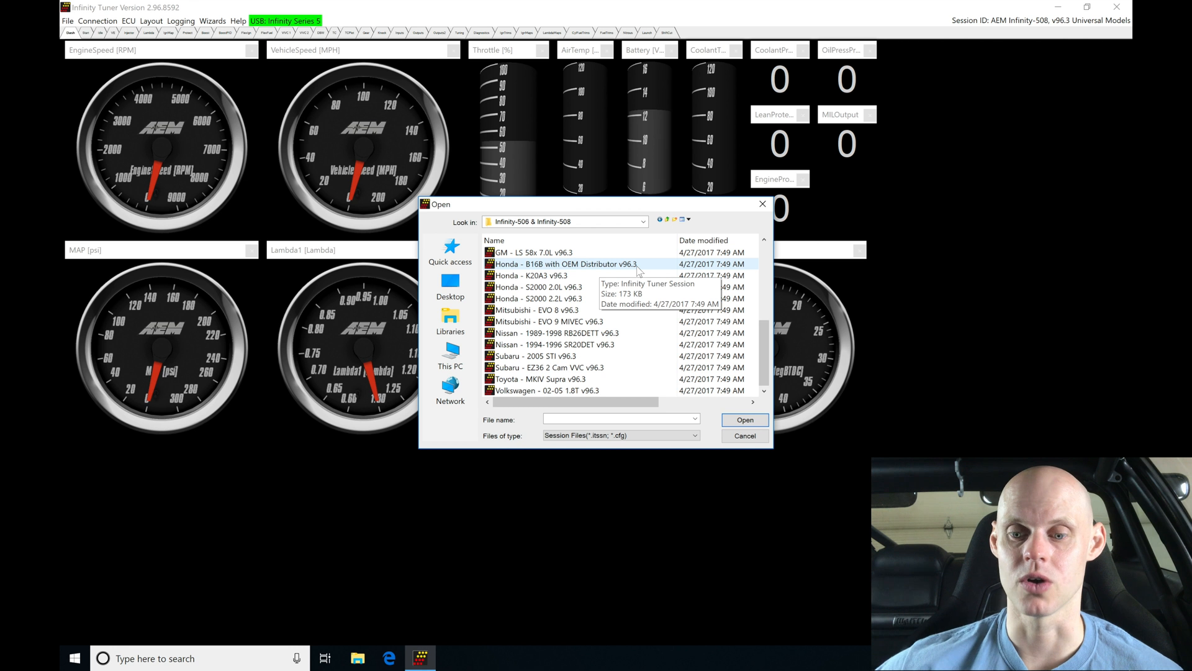
- Load the 'Honda - B16B with OEM Distributor v96.3' base session for import
left_click(563, 263)
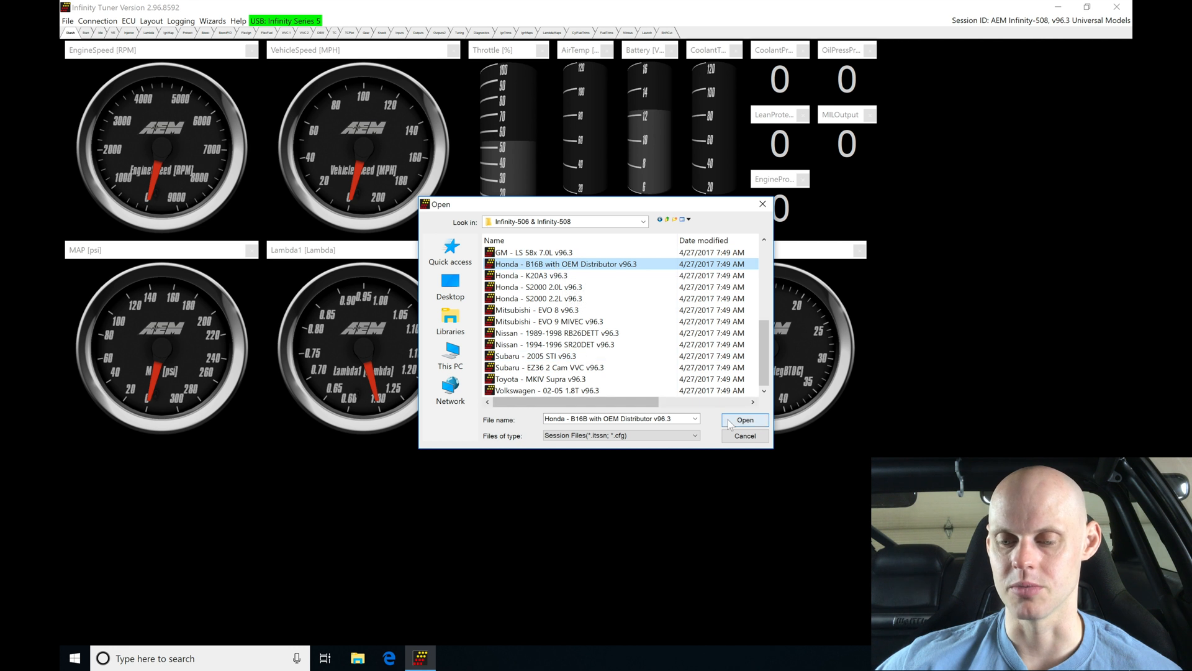
left_click(744, 419)
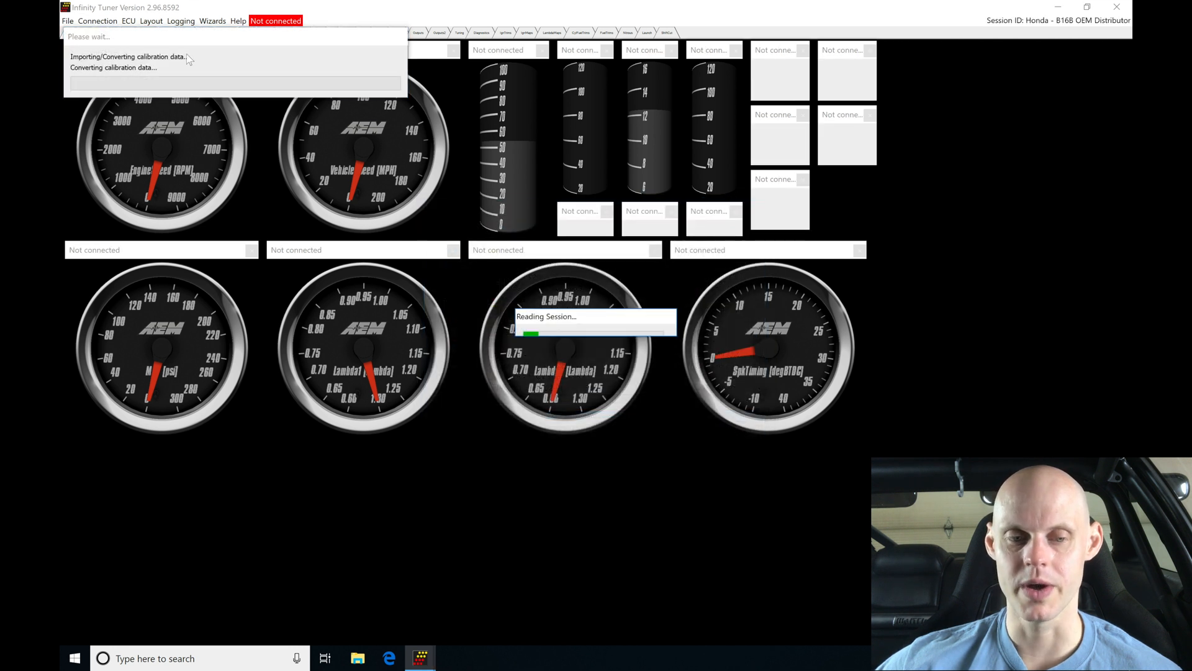